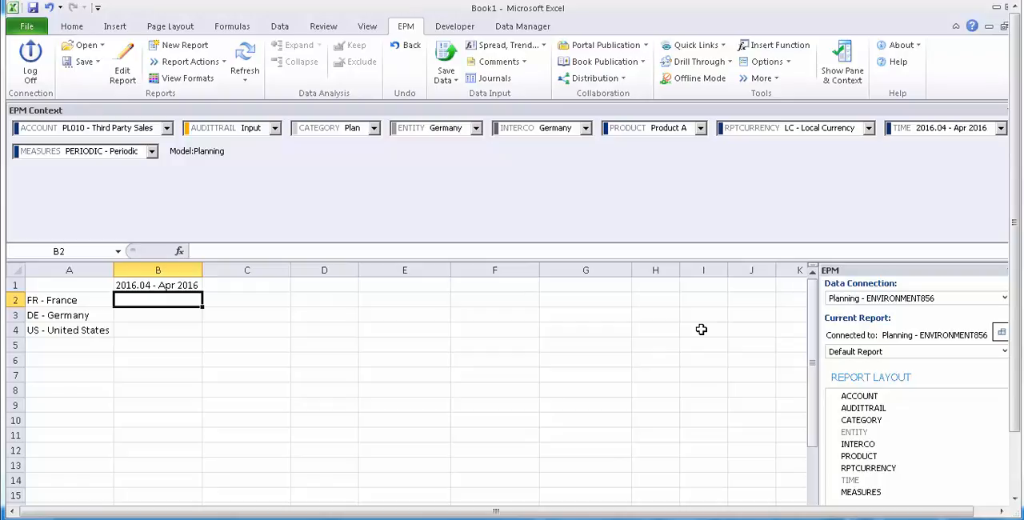
pyautogui.moveTo(697, 330)
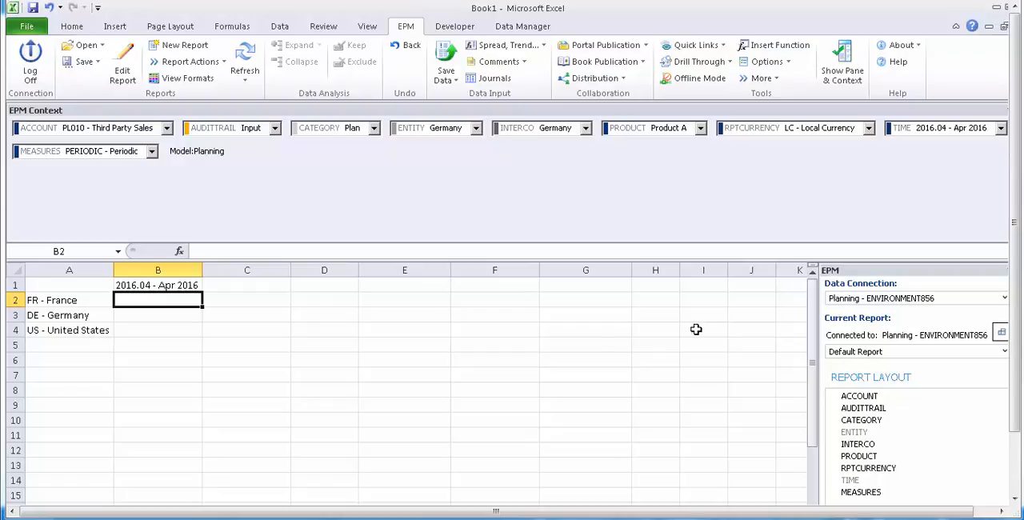
pyautogui.moveTo(401, 371)
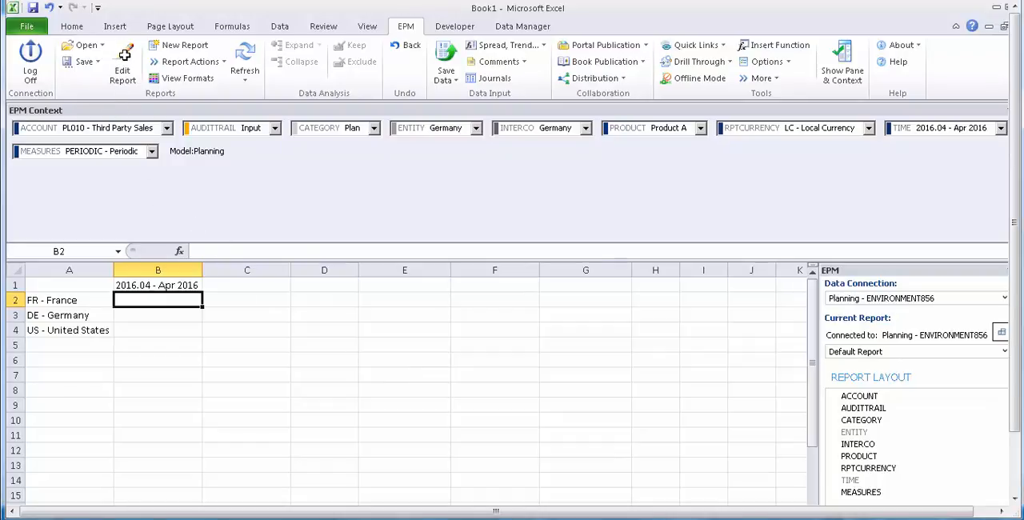
# Set the report's ENTITY rows to France, Germany and United States, then refresh.
pyautogui.click(122, 61)
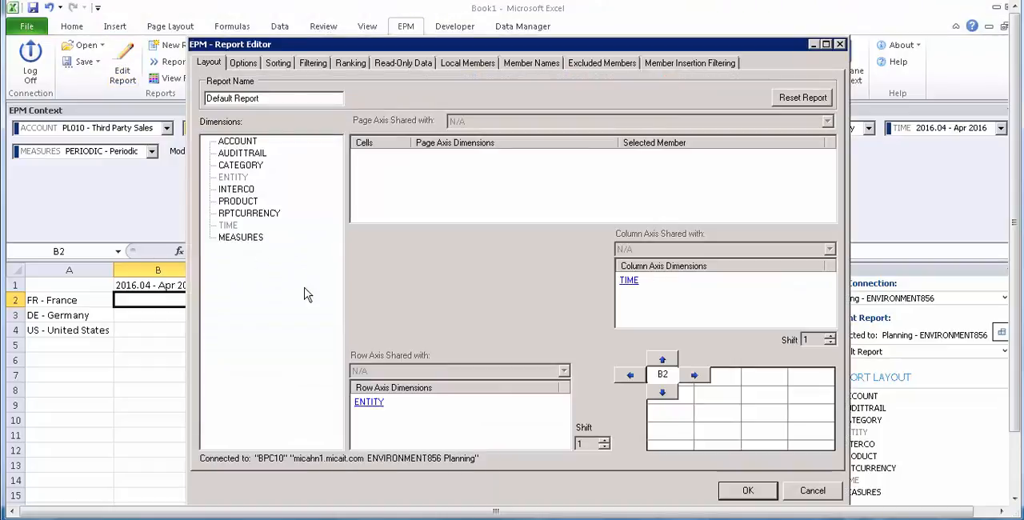
pyautogui.click(629, 280)
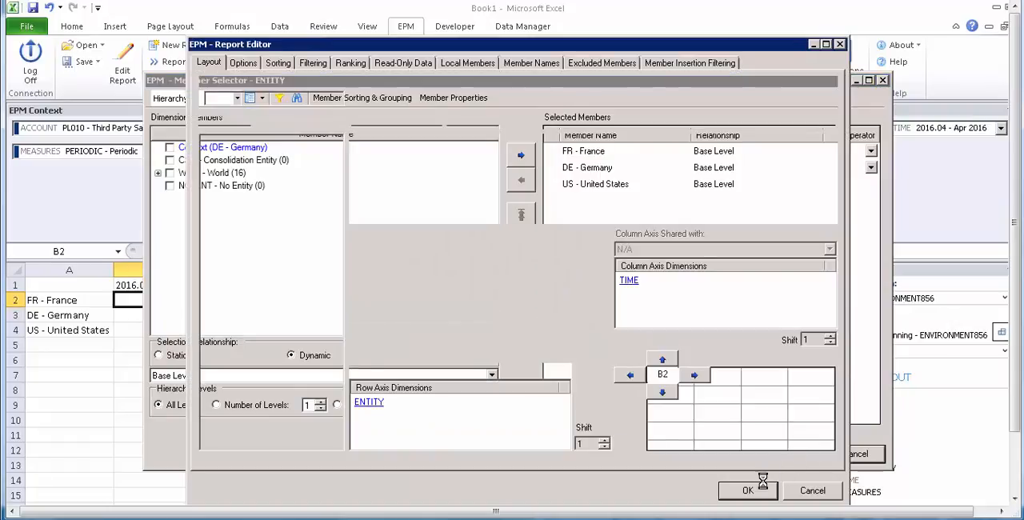
pyautogui.click(747, 491)
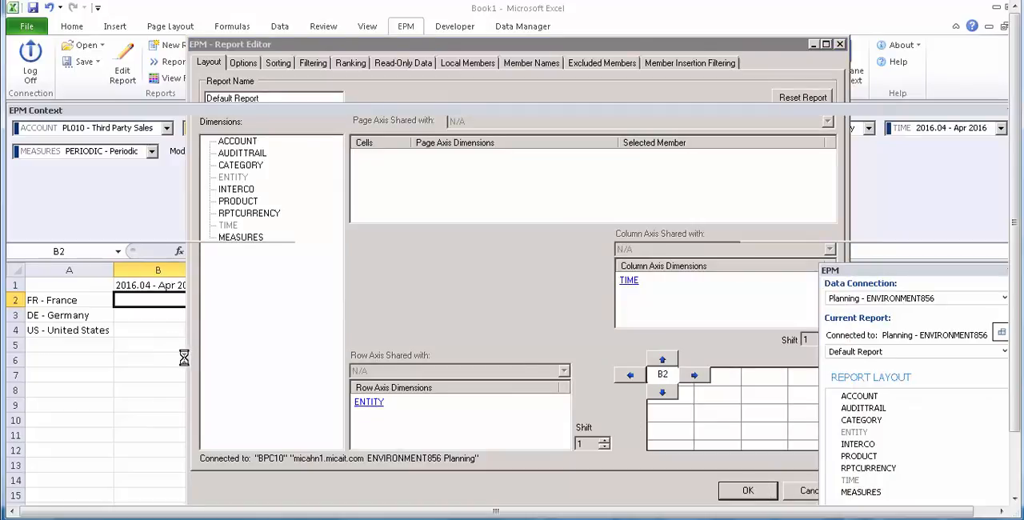
pyautogui.click(747, 490)
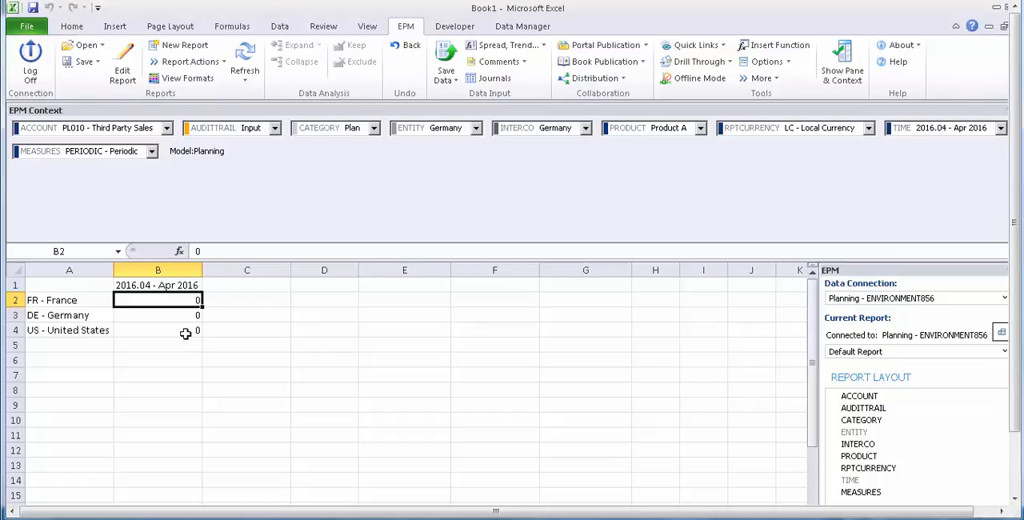
# Enter 100 for France and 200 for Germany, and clear the United States cell.
pyautogui.write('1')
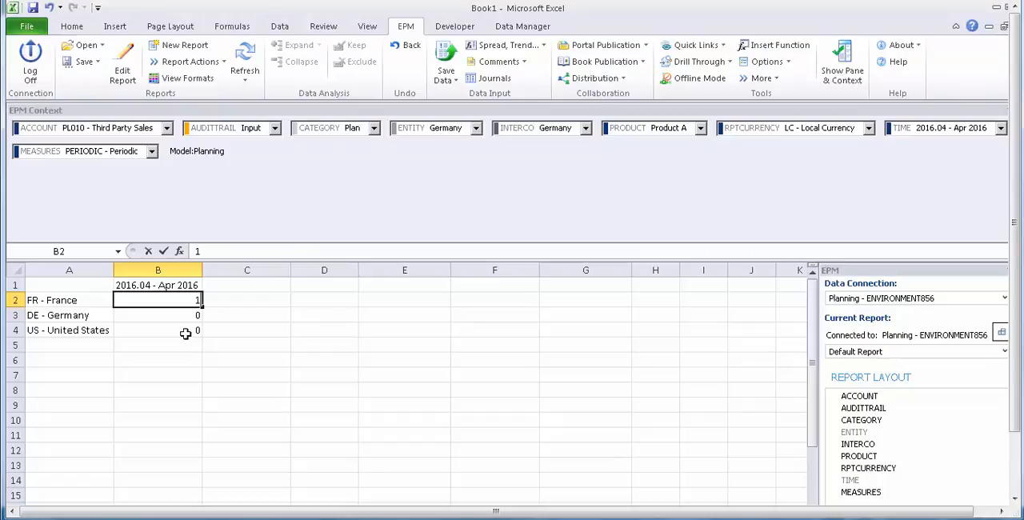
pyautogui.write('00')
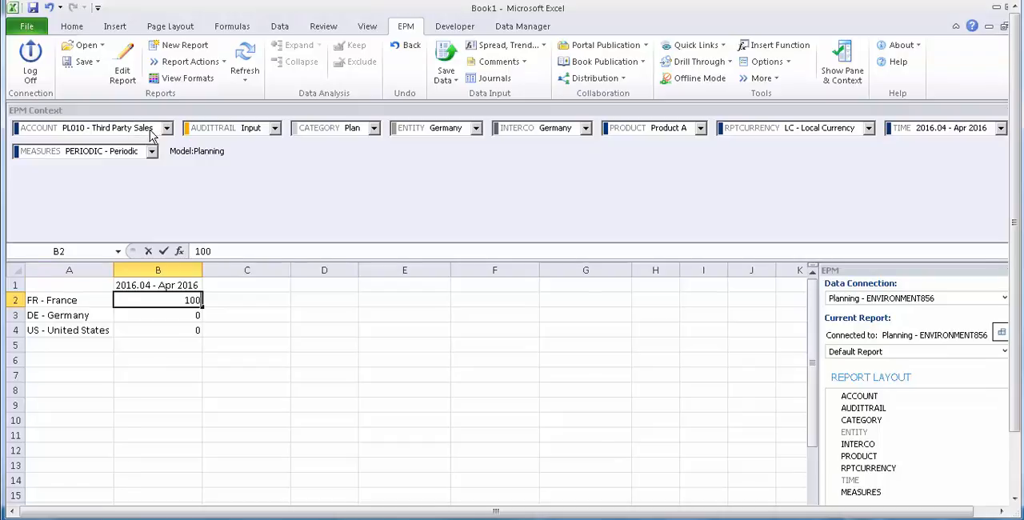
pyautogui.moveTo(124, 136)
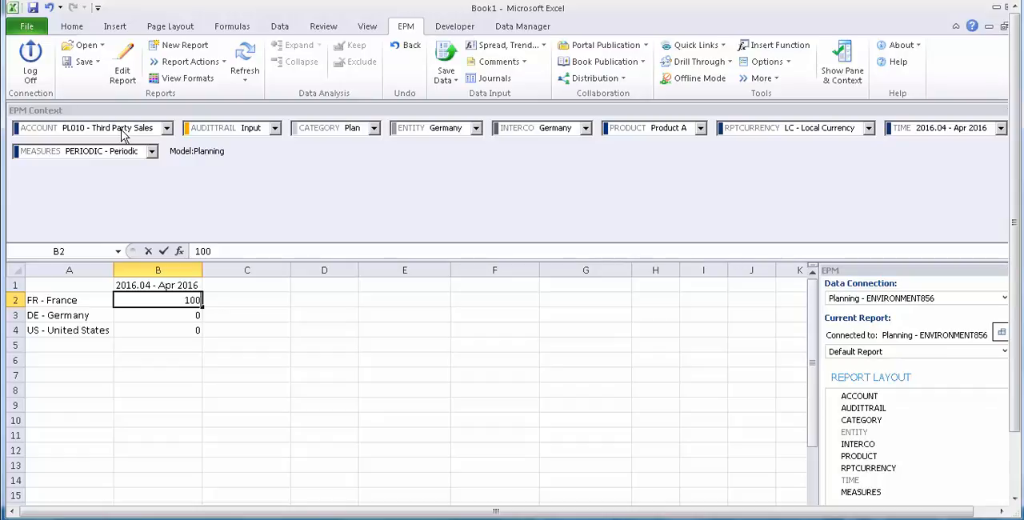
pyautogui.moveTo(135, 124)
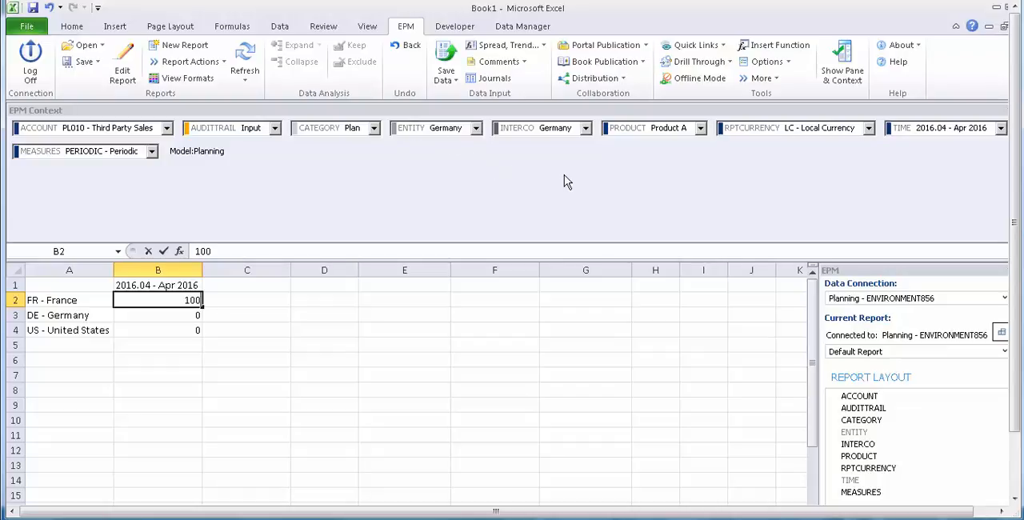
pyautogui.moveTo(771, 159)
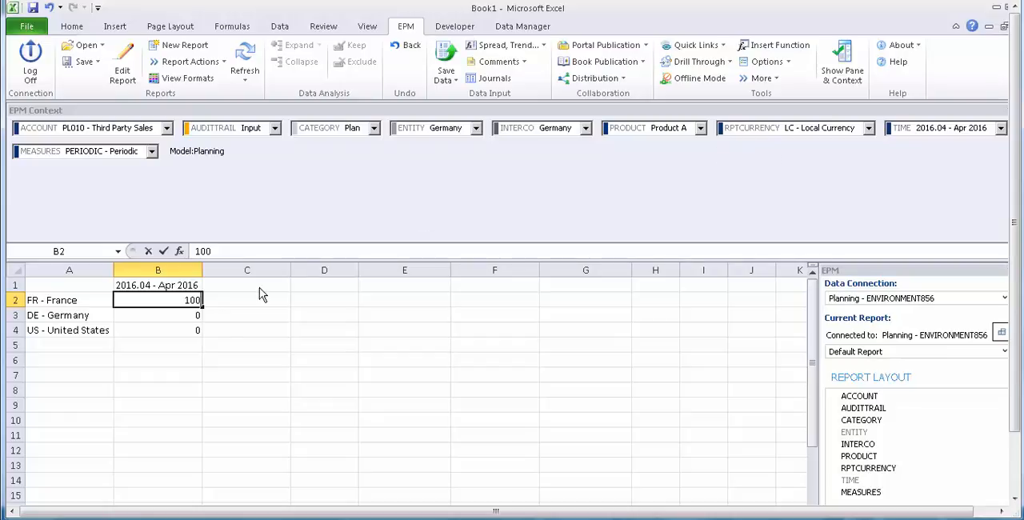
pyautogui.moveTo(161, 317)
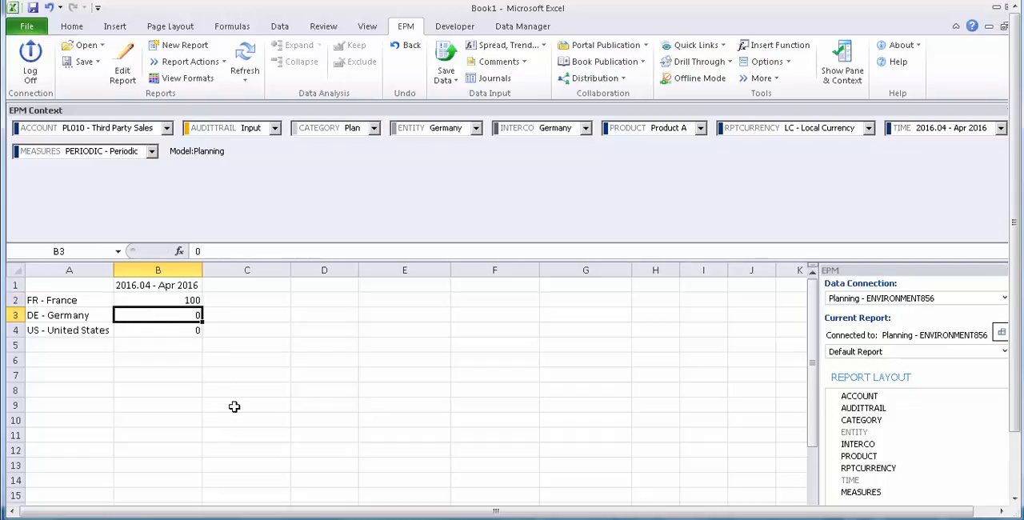
pyautogui.write('20')
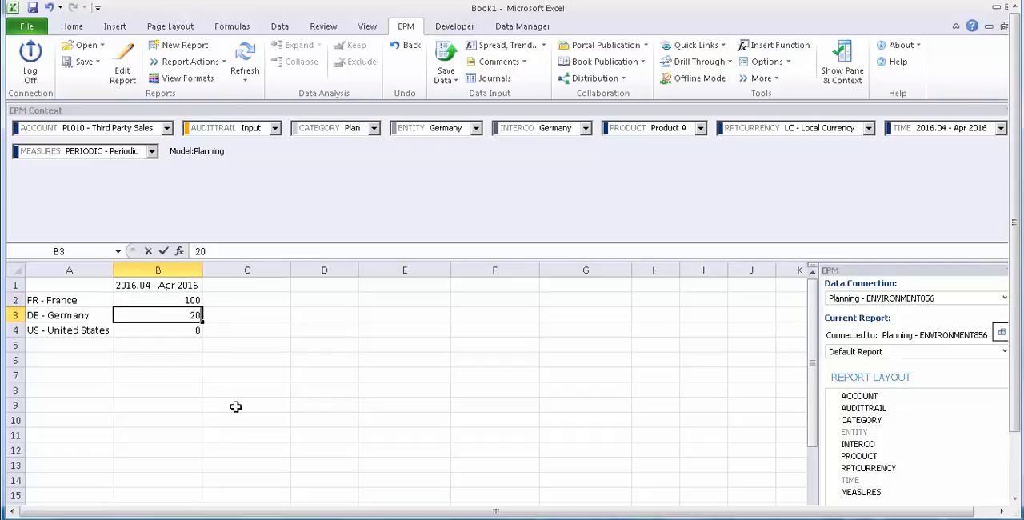
pyautogui.write('200')
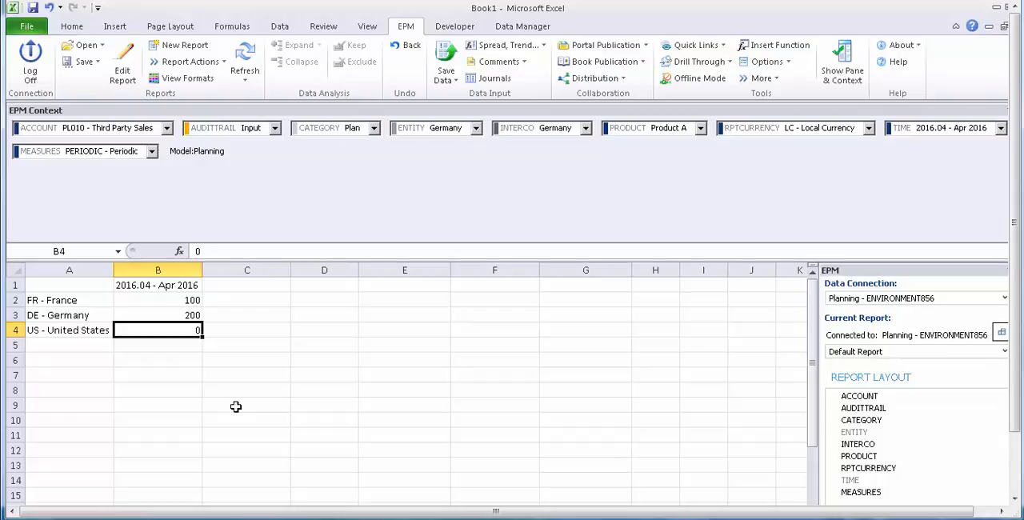
pyautogui.moveTo(339, 330)
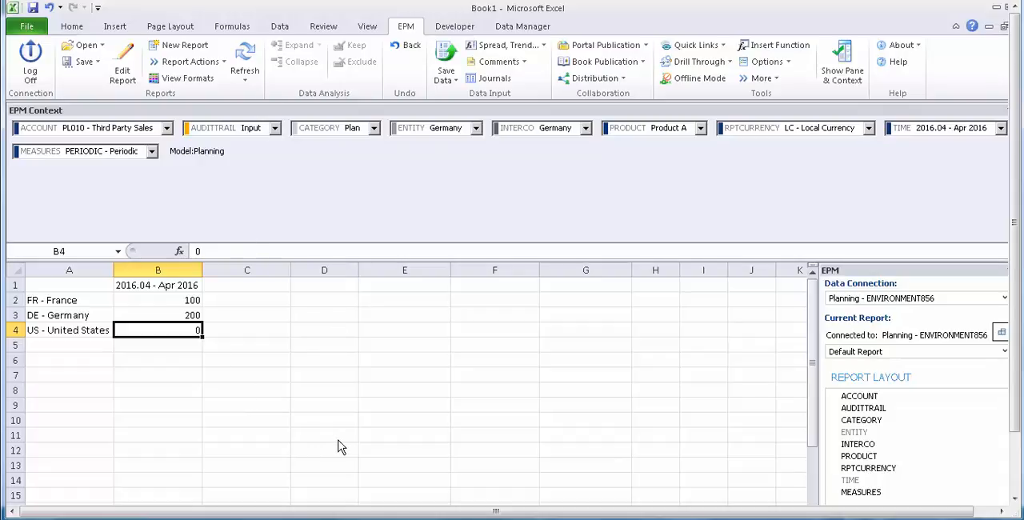
pyautogui.write('450')
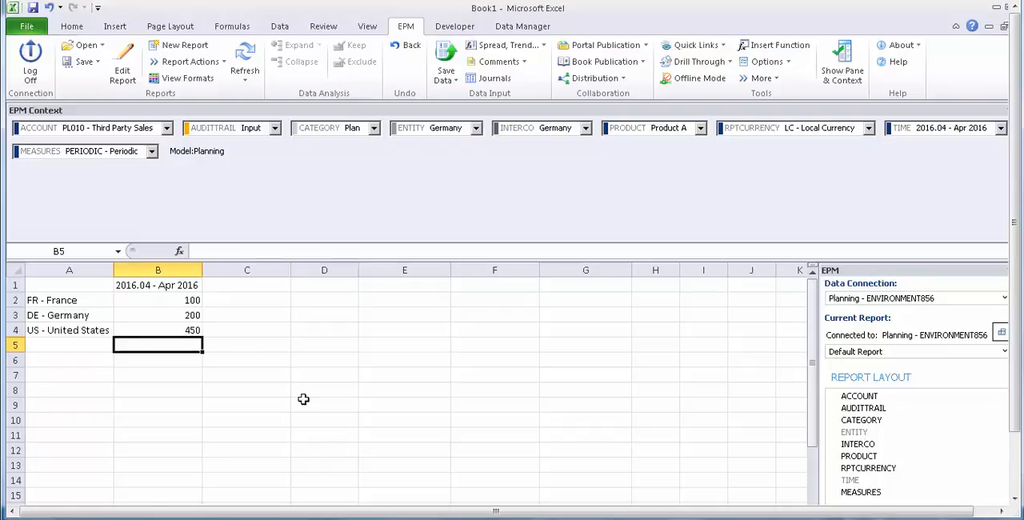
pyautogui.click(157, 329)
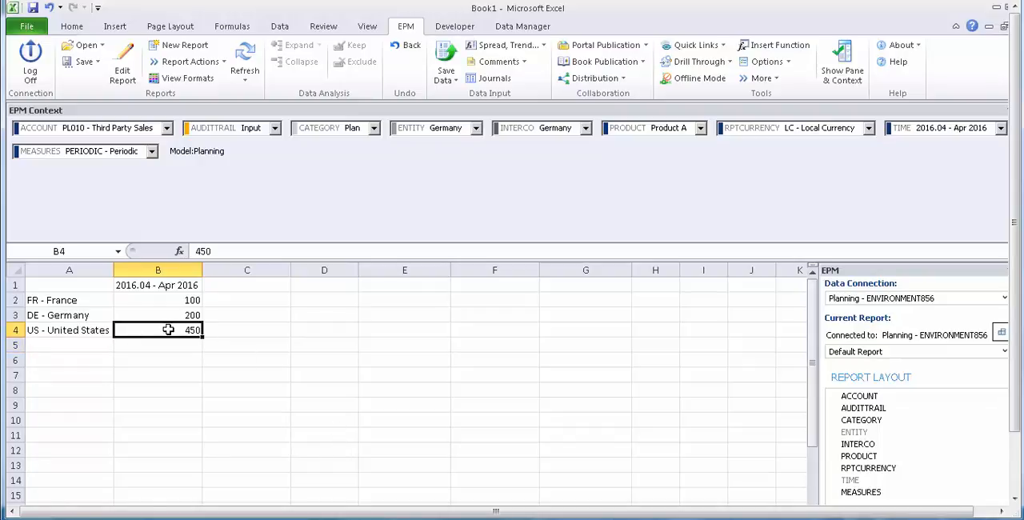
pyautogui.press('Delete')
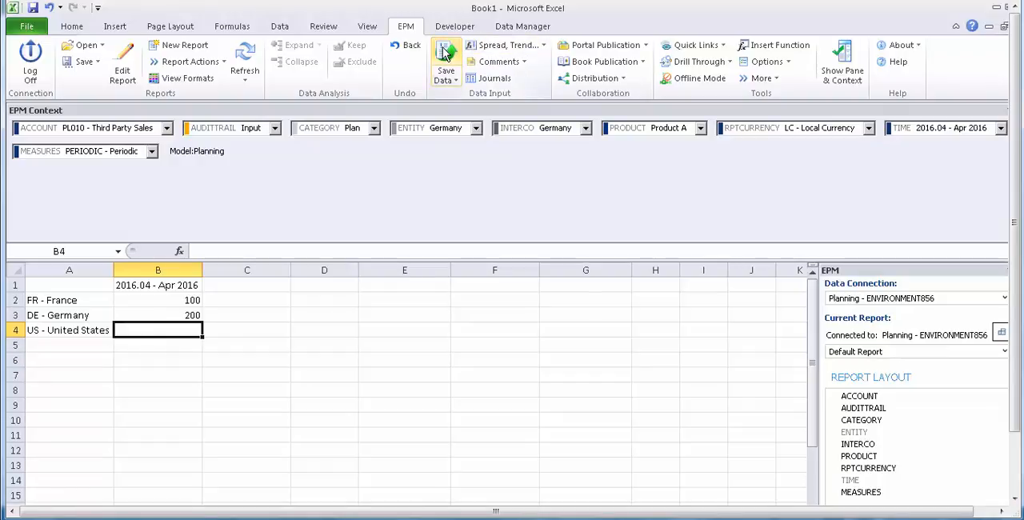
# Submit France 100 and Germany 200 as two records to the Planning model.
pyautogui.click(445, 62)
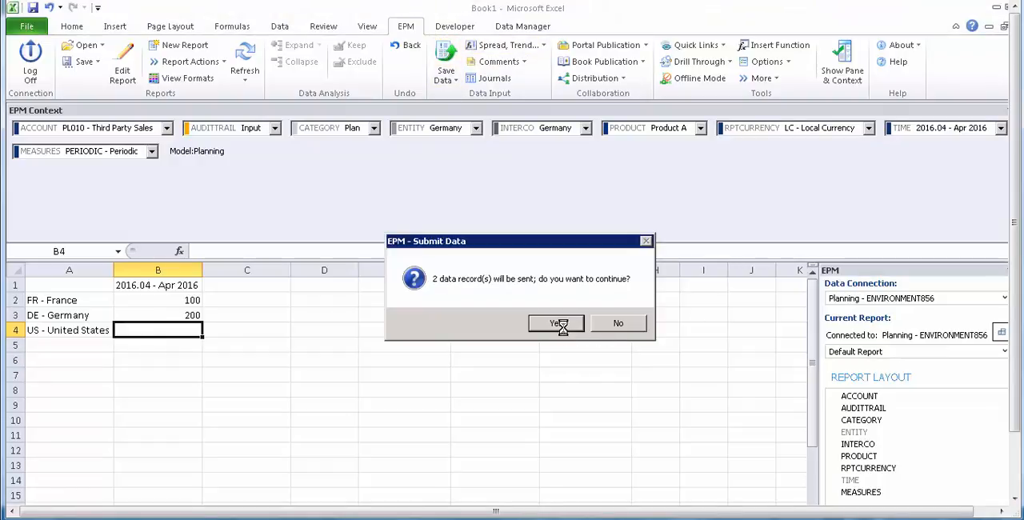
pyautogui.click(556, 323)
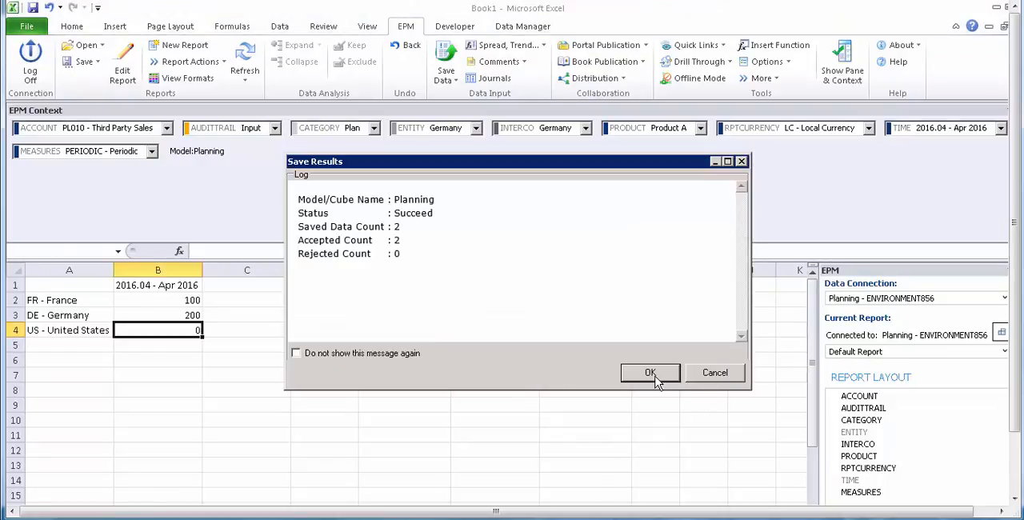
pyautogui.click(649, 372)
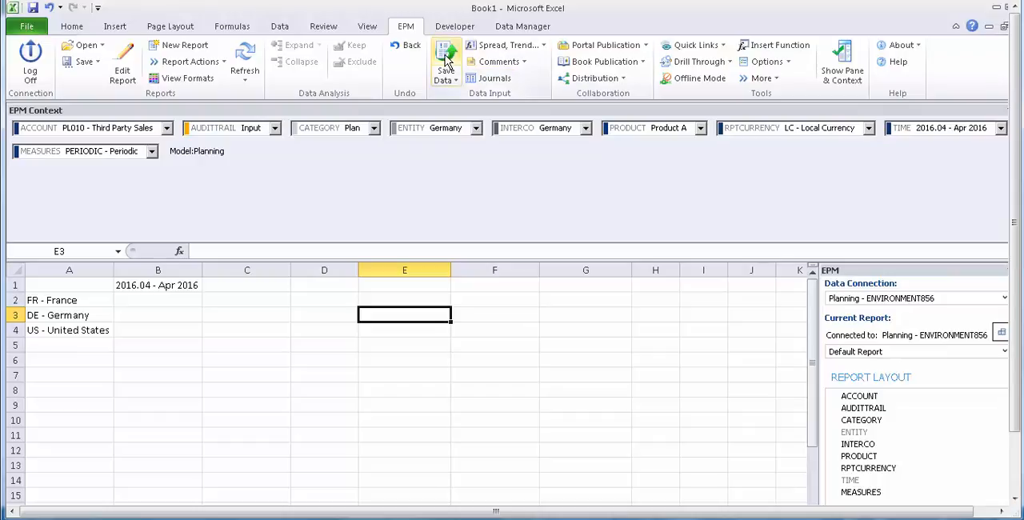
# Submit the cleared France and Germany values, saving two records to the model.
pyautogui.click(446, 62)
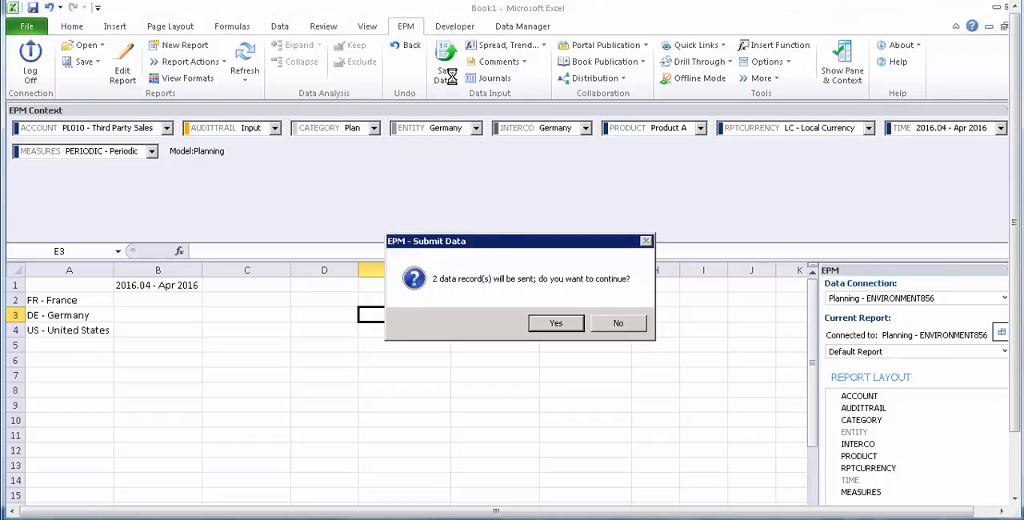
pyautogui.click(556, 323)
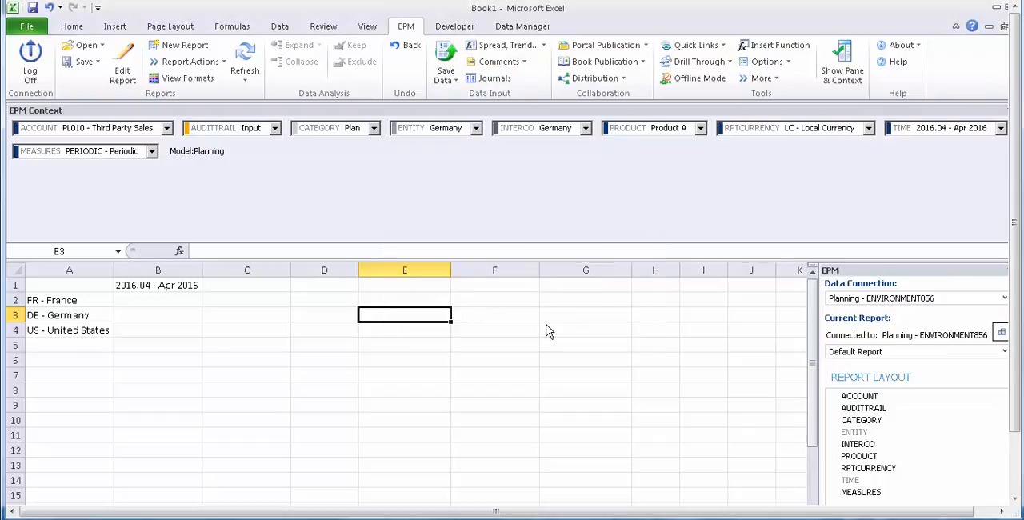
pyautogui.click(445, 62)
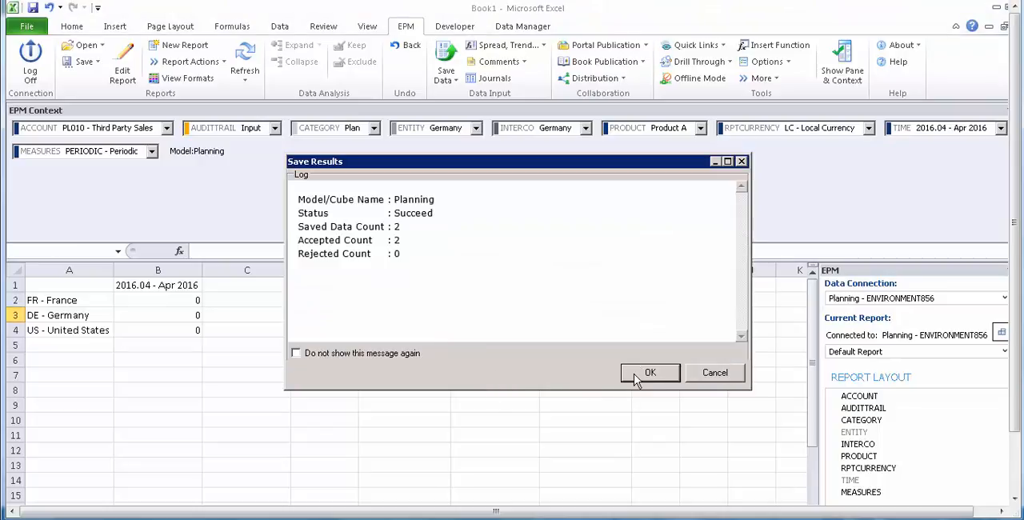
pyautogui.click(650, 372)
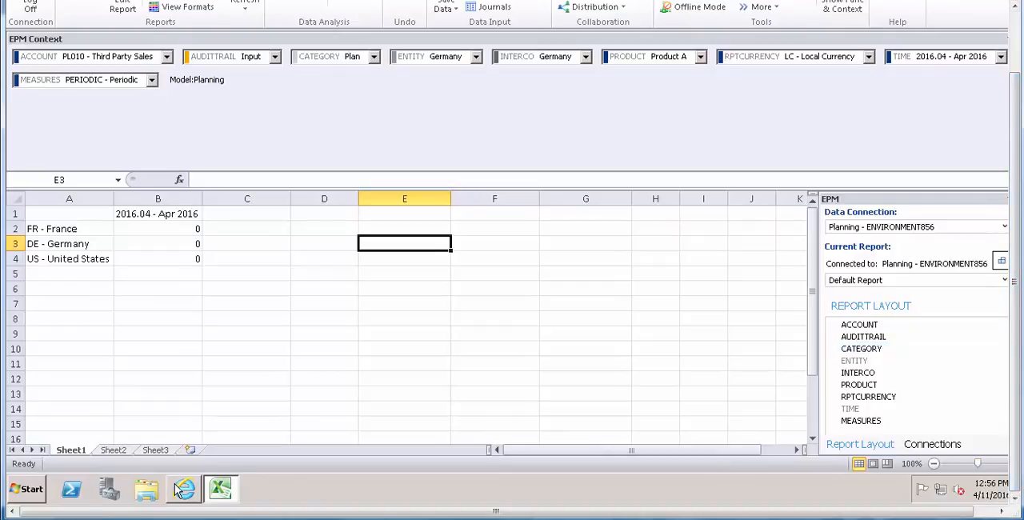
# In the BPC web client, open the Planning model's DEFAULT.LGF logic script.
pyautogui.click(183, 489)
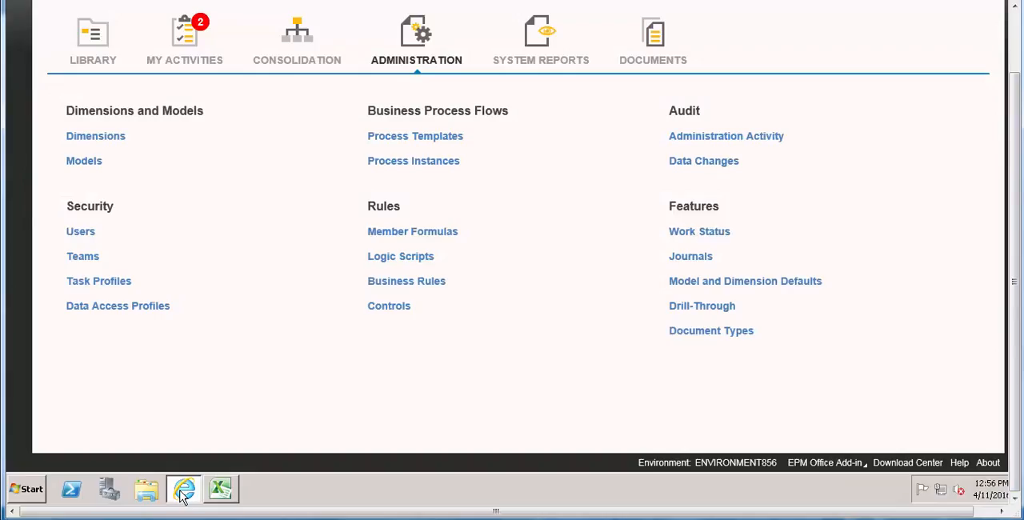
pyautogui.moveTo(398, 262)
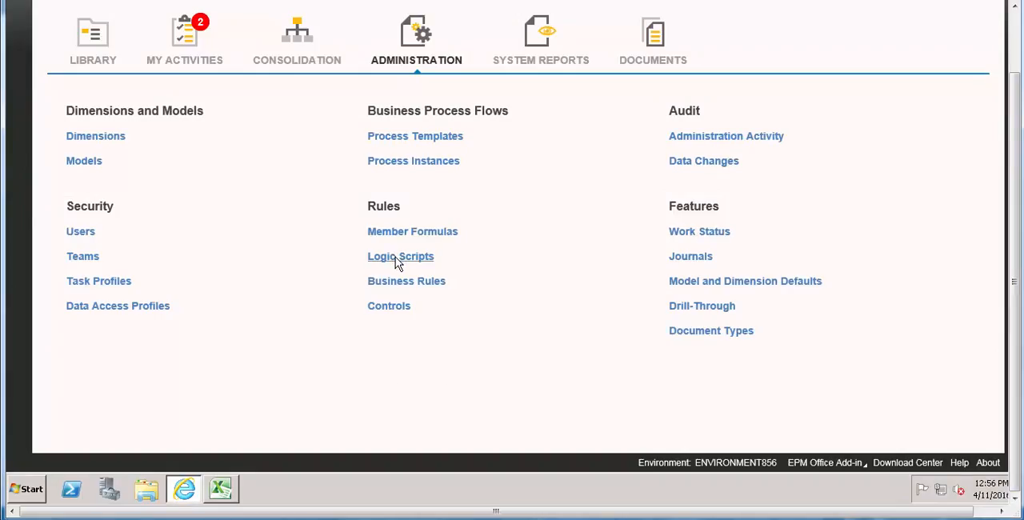
pyautogui.moveTo(400, 256)
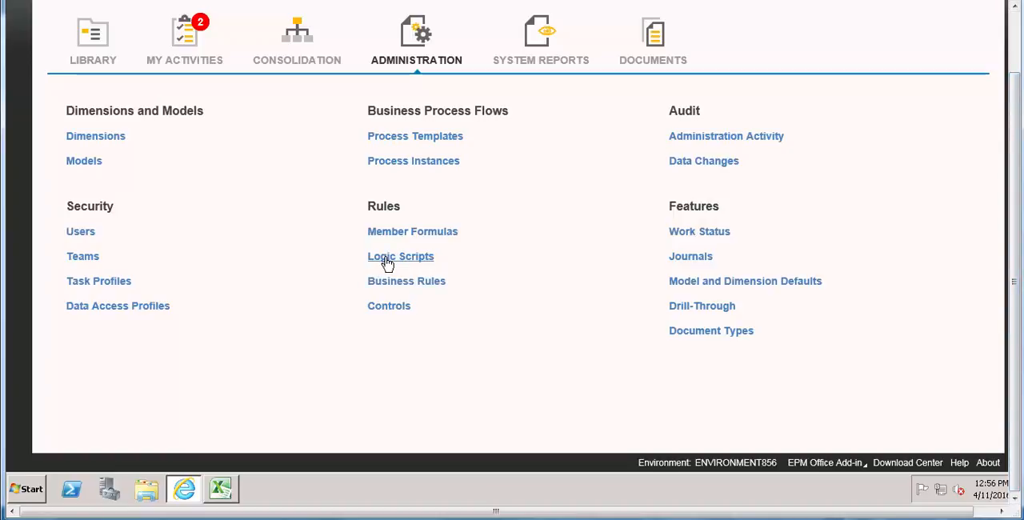
pyautogui.moveTo(406, 264)
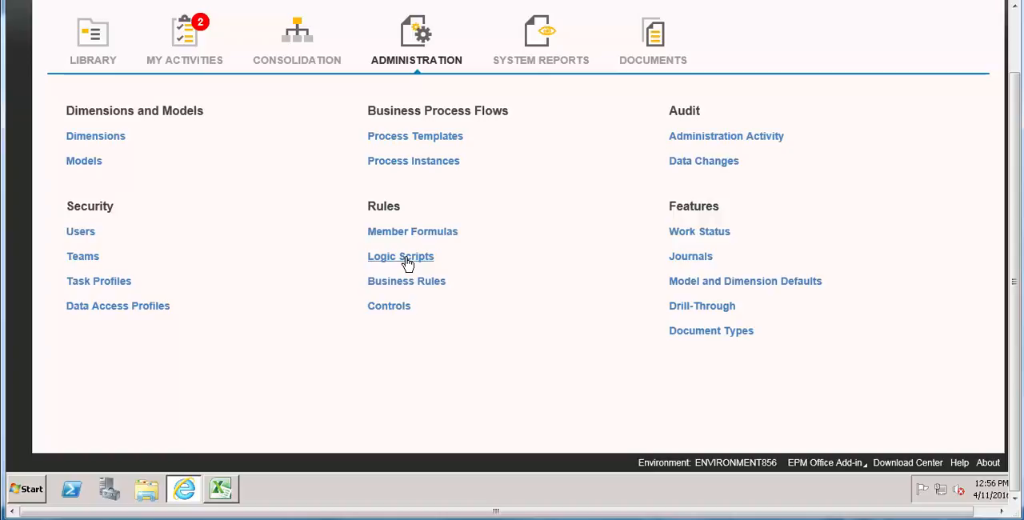
pyautogui.click(400, 256)
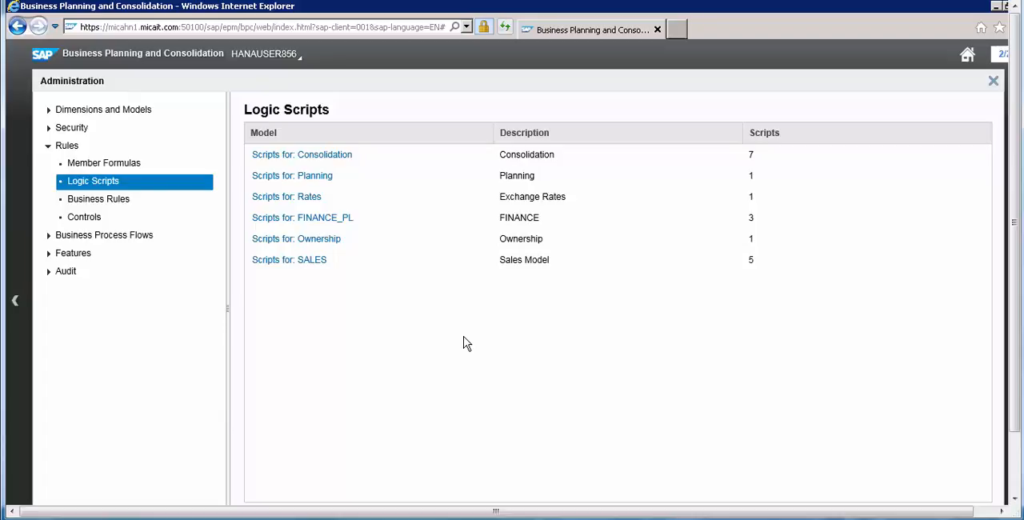
pyautogui.moveTo(316, 217)
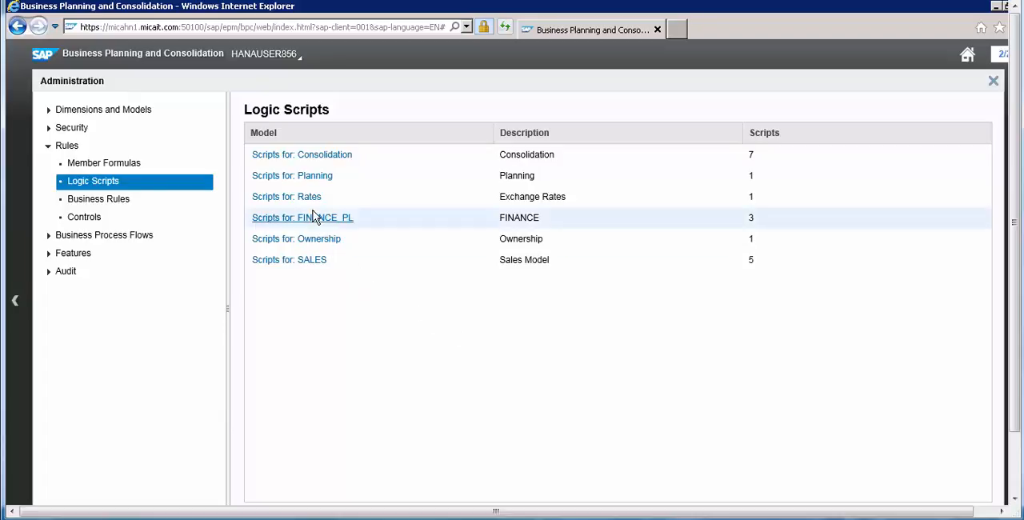
pyautogui.moveTo(312, 180)
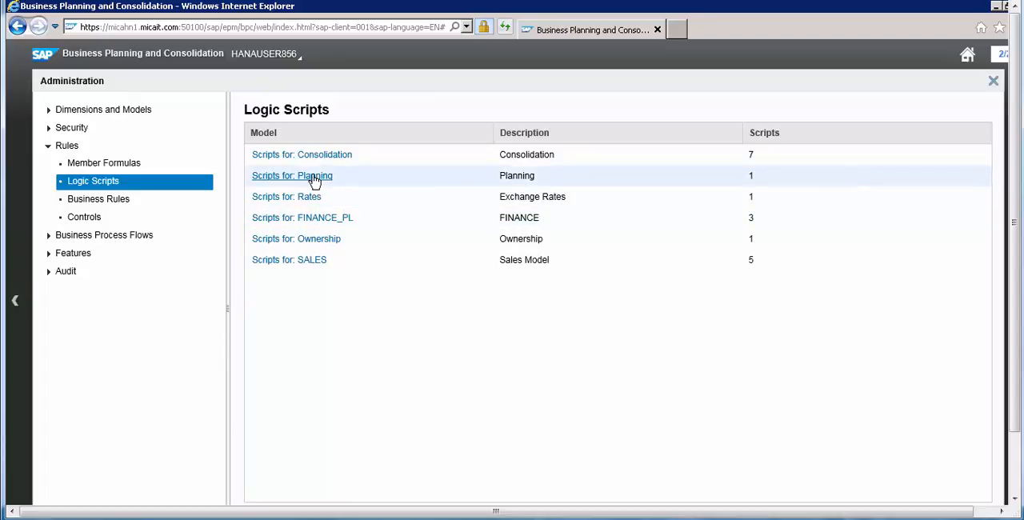
pyautogui.click(292, 175)
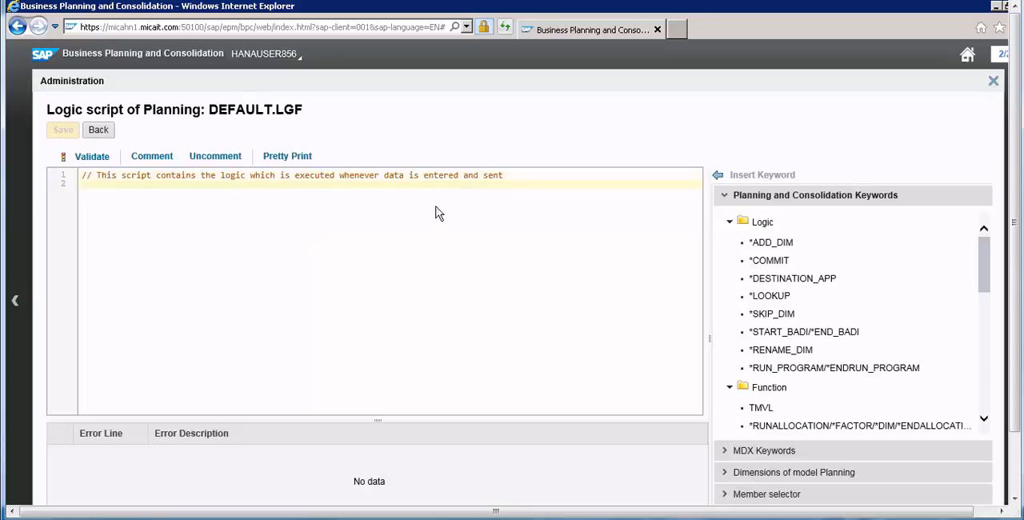
# Insert the *WHEN/*IS/*REC/*ELSE/*ENDWHEN keyword template below the comment line.
pyautogui.click(532, 175)
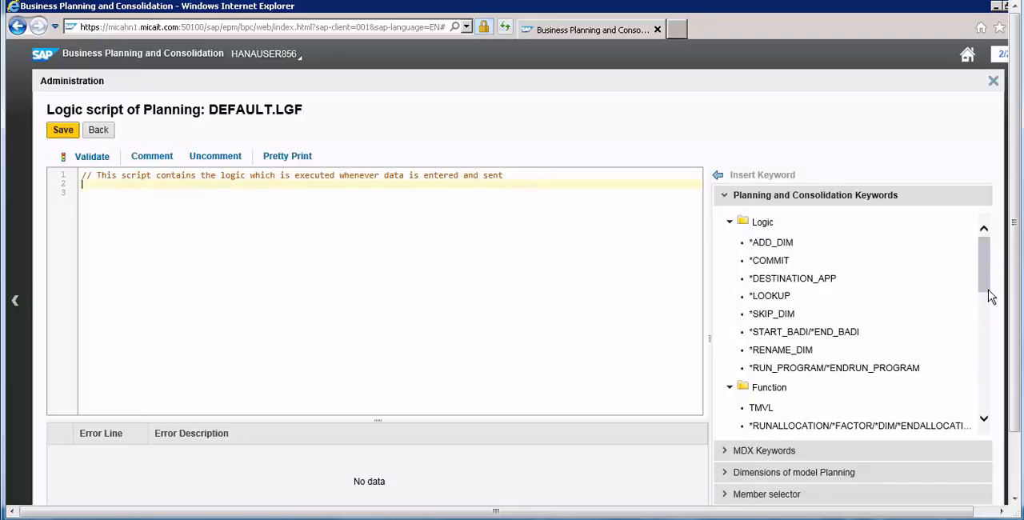
pyautogui.scroll(-3)
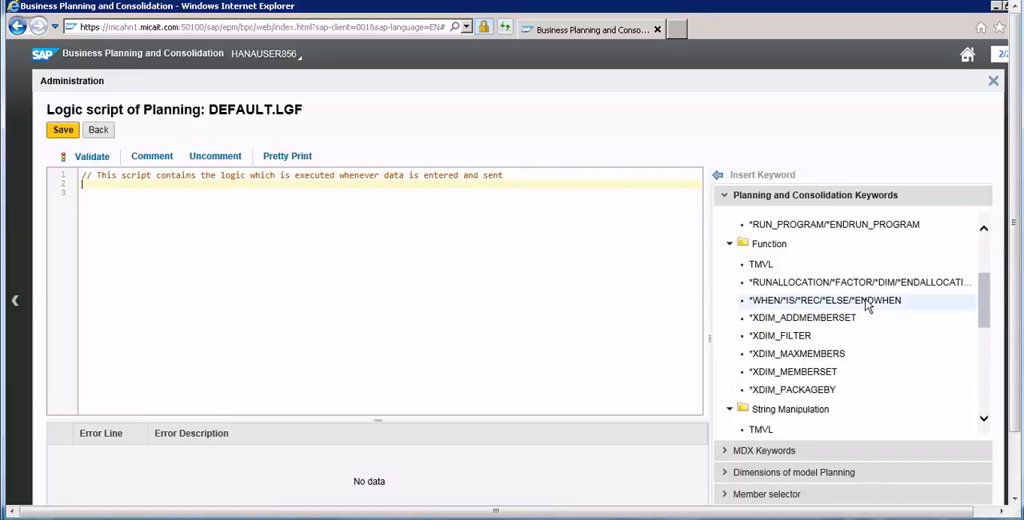
pyautogui.doubleClick(825, 300)
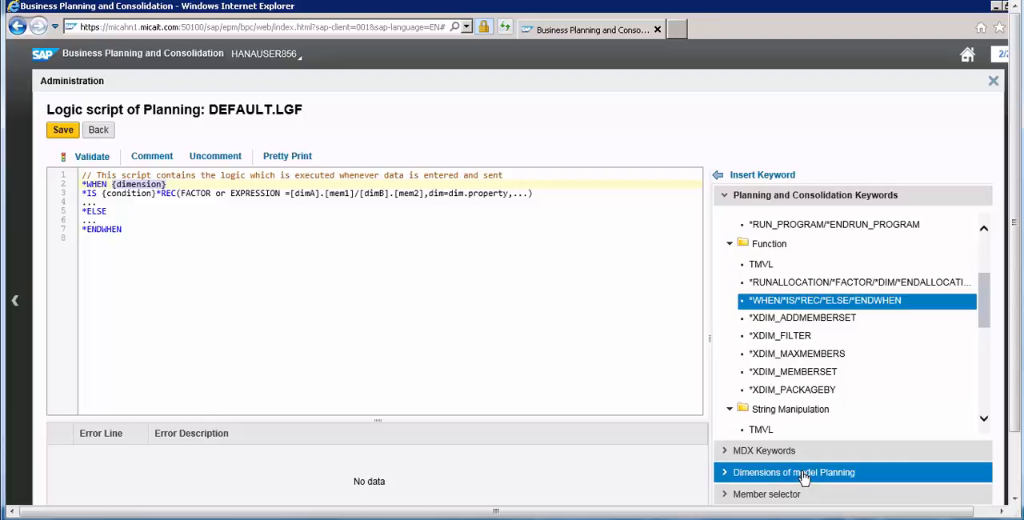
# Make *WHEN test ENTITY, move *REC to its own line, and delete {condition}.
pyautogui.click(793, 472)
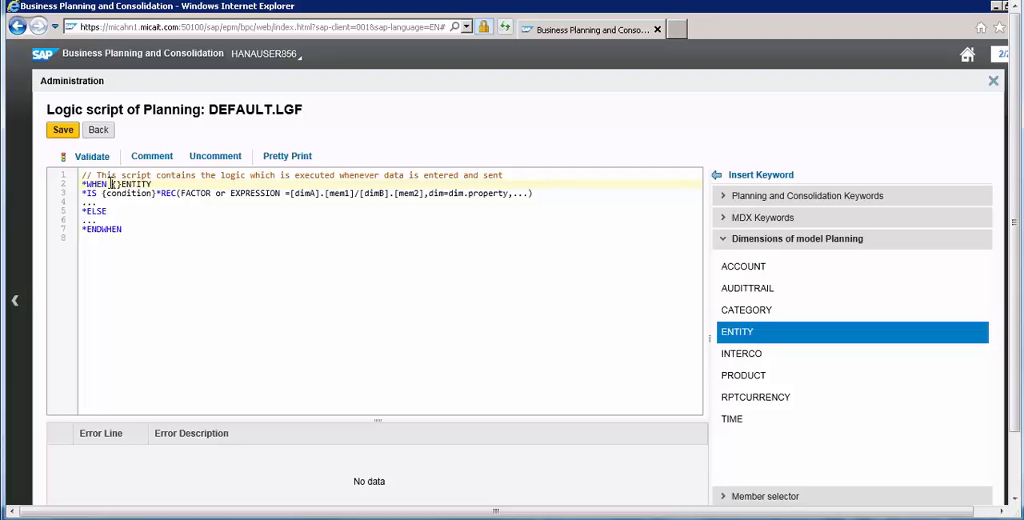
pyautogui.moveTo(146, 277)
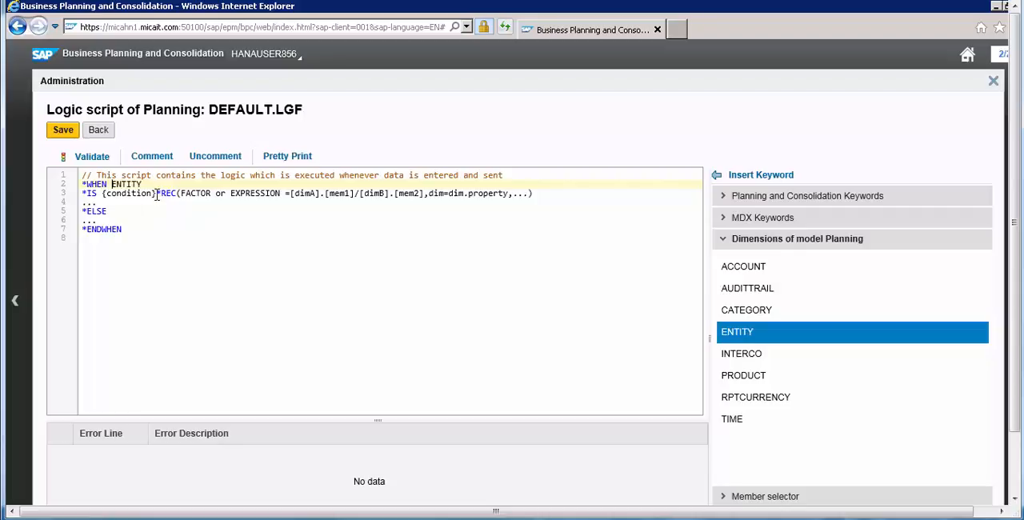
pyautogui.moveTo(159, 193)
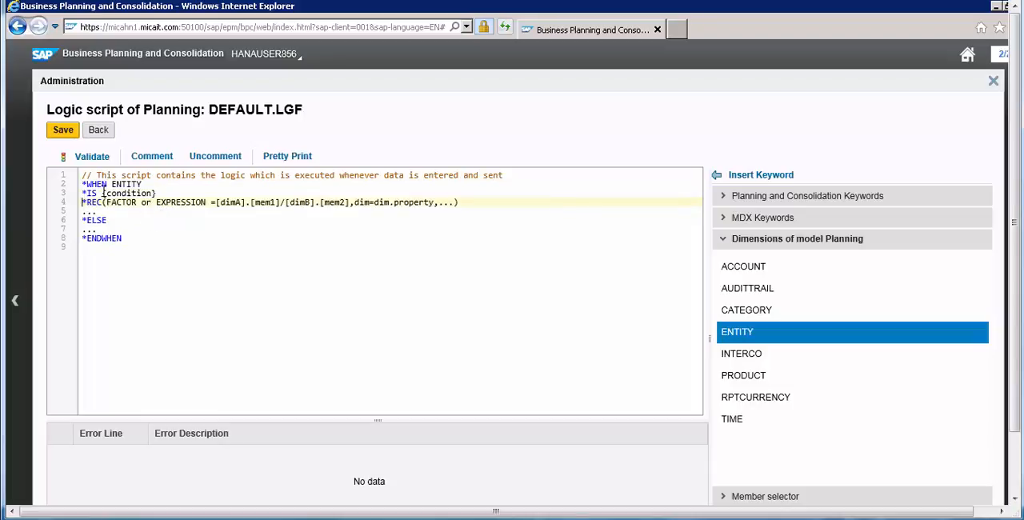
pyautogui.click(155, 192)
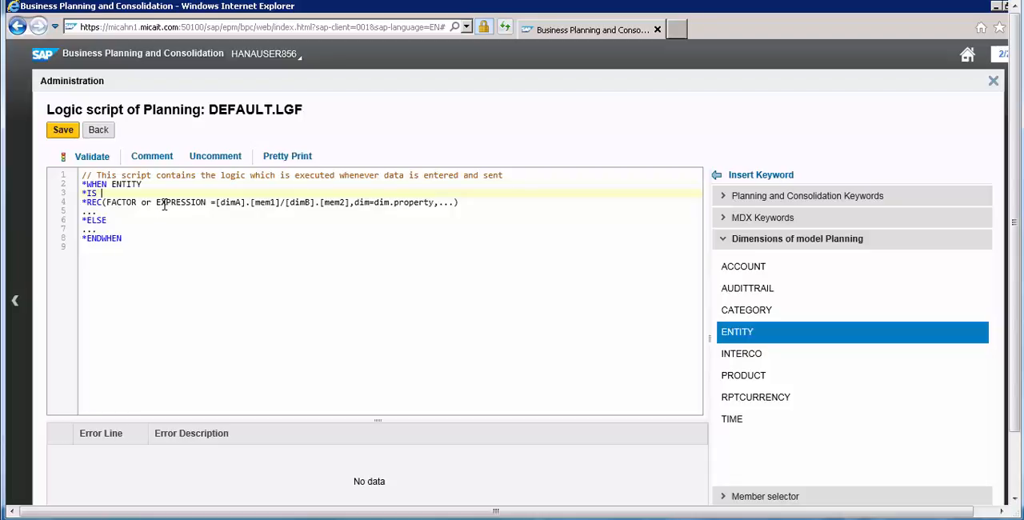
# Set *IS to DE, FR and the *REC placeholder to FACTOR = 1.5.
pyautogui.write('DE,')
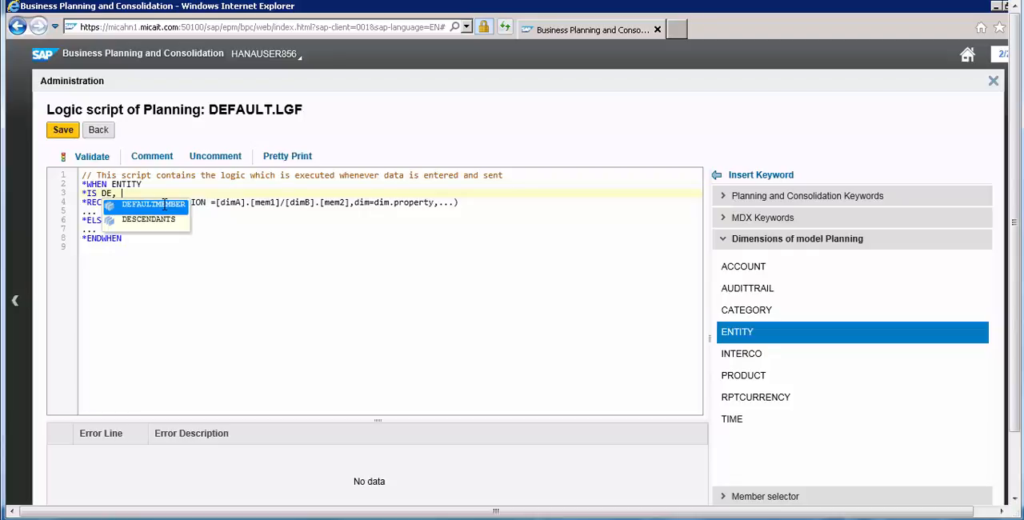
pyautogui.write('FRAC')
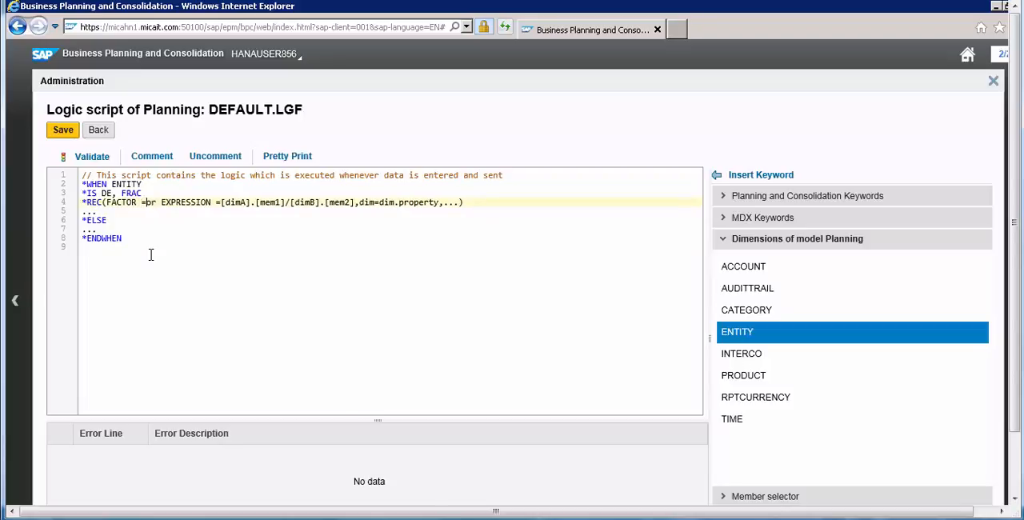
pyautogui.write('1.5 )')
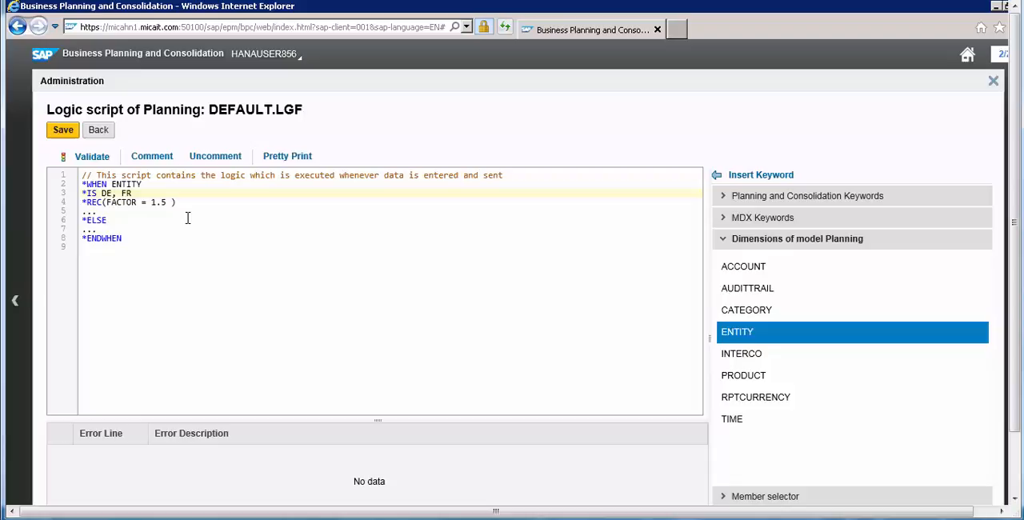
# Extend *REC to FACTOR = 1.5, ENTITY = US and remove the placeholder and *ELSE lines.
pyautogui.click(168, 201)
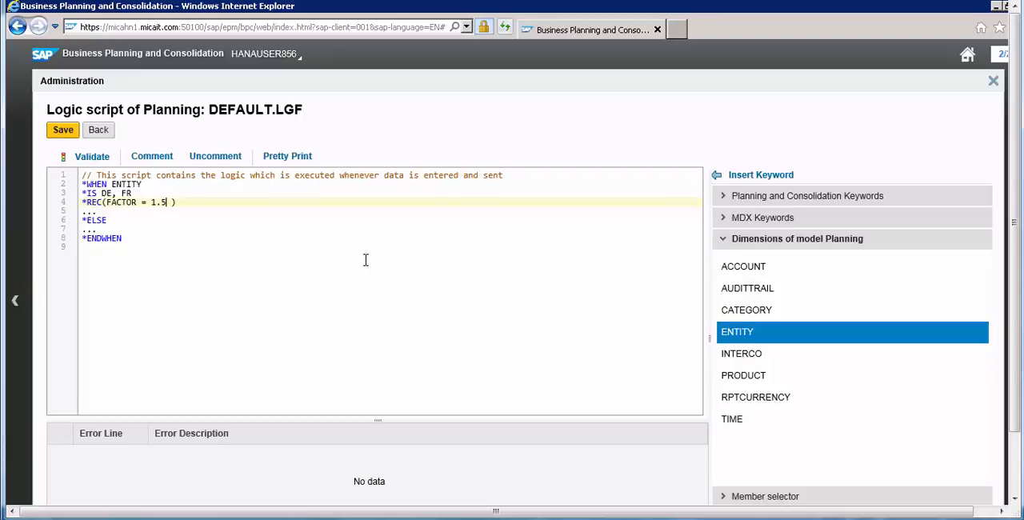
pyautogui.write(',')
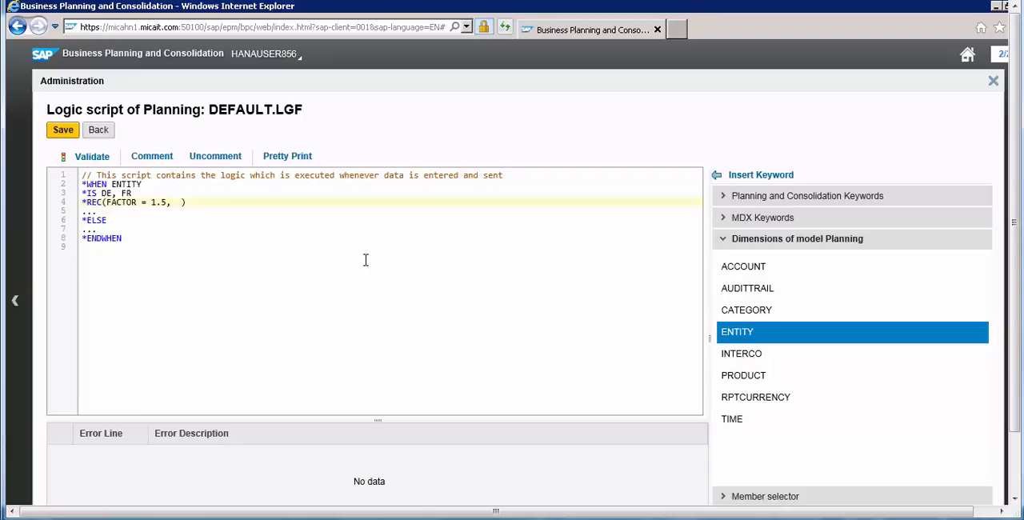
pyautogui.write('ENTITY =')
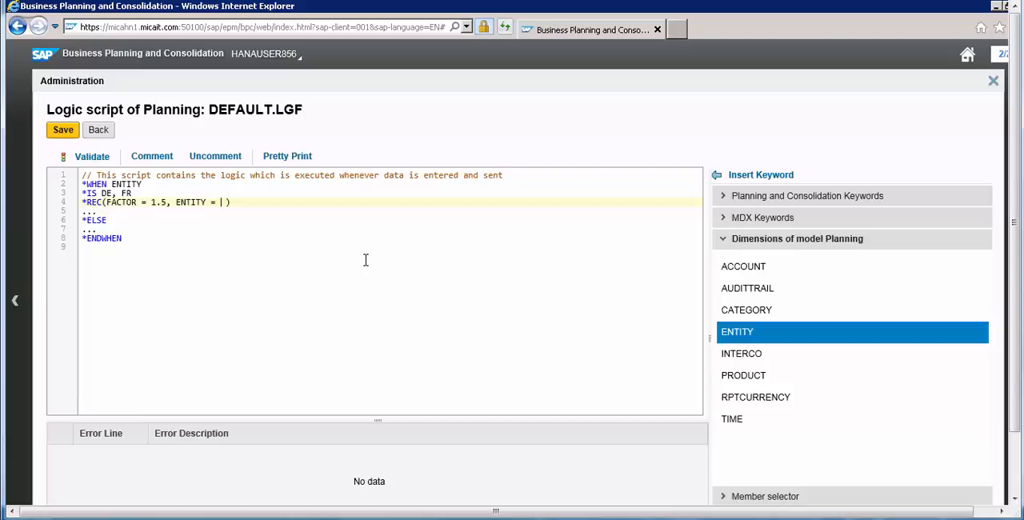
pyautogui.write('US')
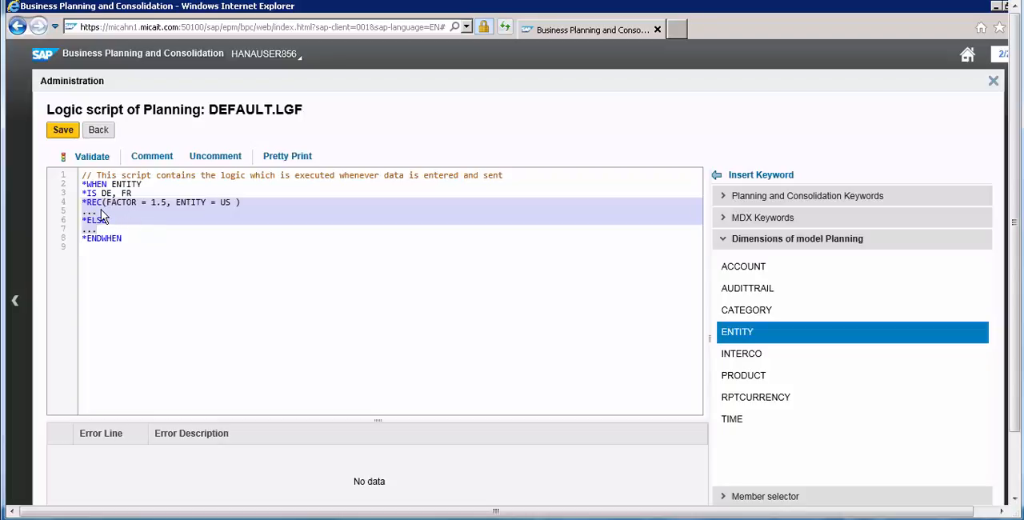
pyautogui.click(92, 211)
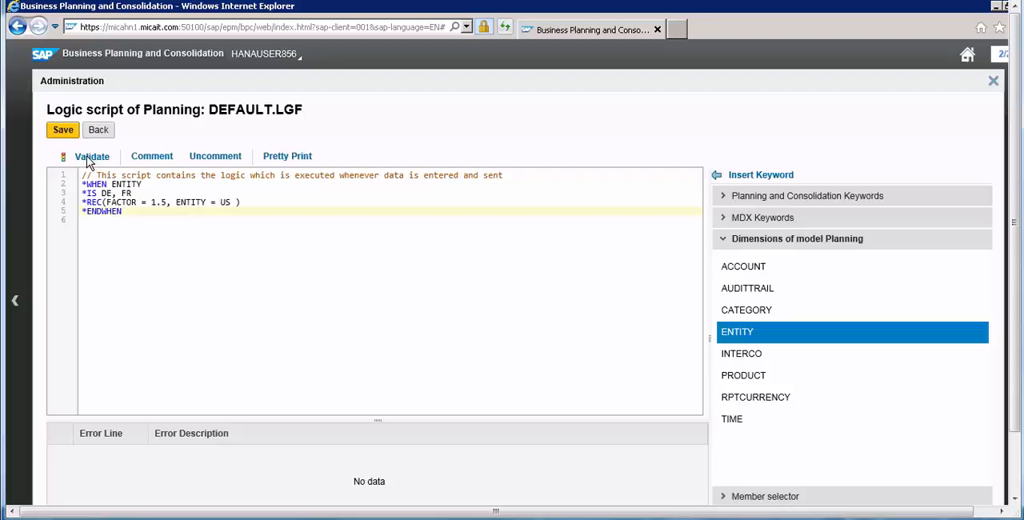
# Validate DEFAULT.LGF, confirm it passed, and save the script.
pyautogui.click(91, 156)
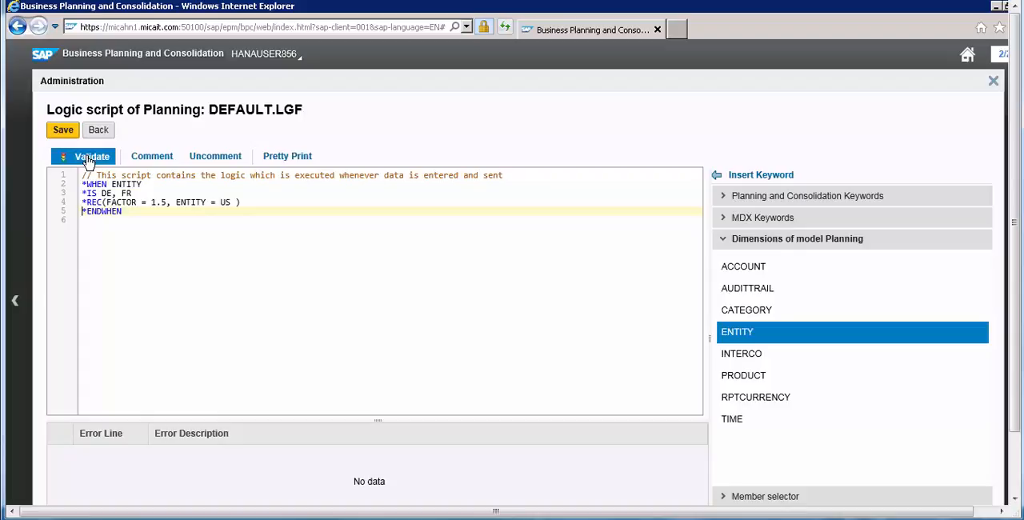
pyautogui.click(92, 156)
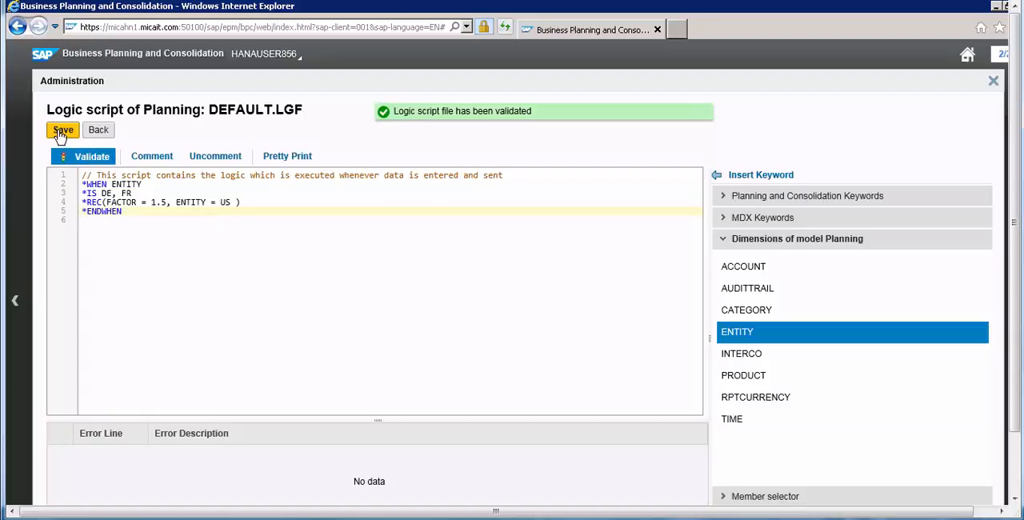
pyautogui.click(63, 129)
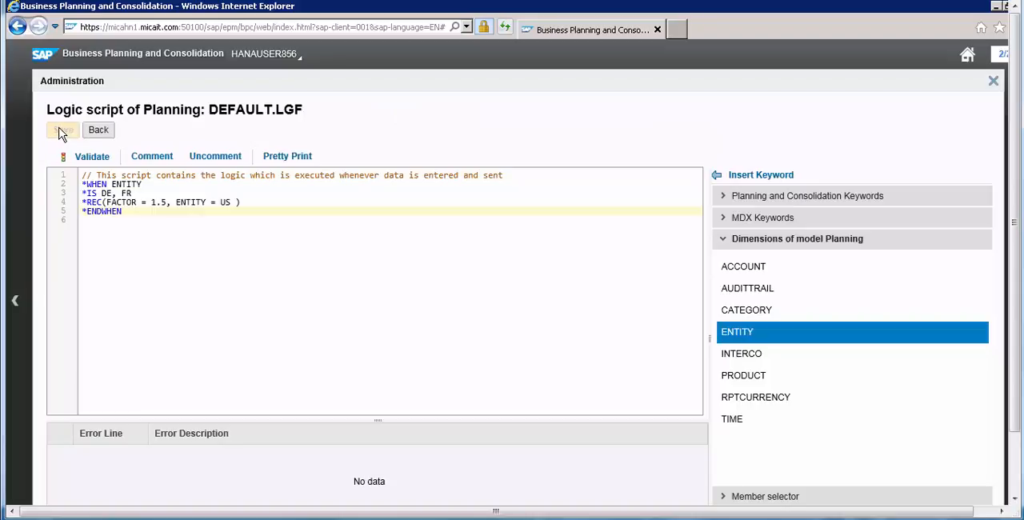
pyautogui.click(63, 129)
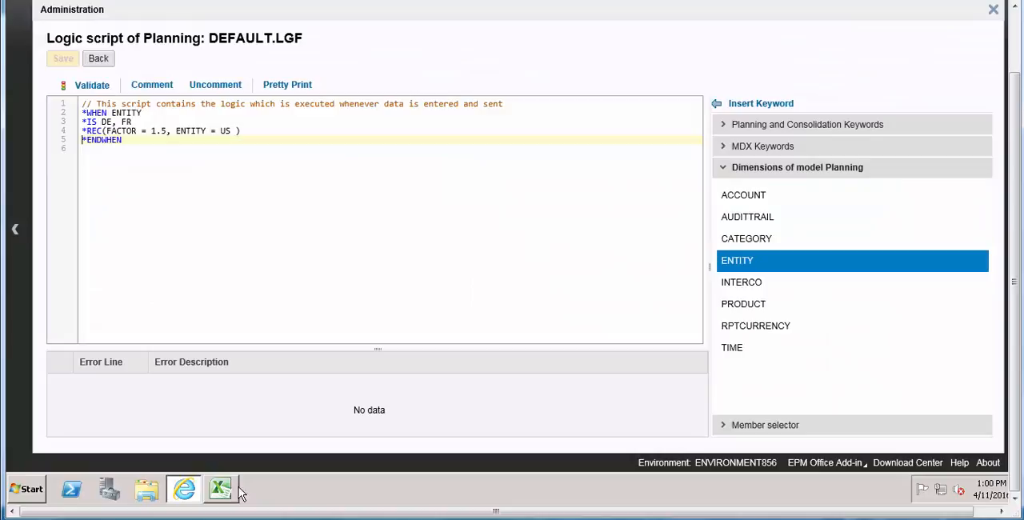
pyautogui.moveTo(232, 494)
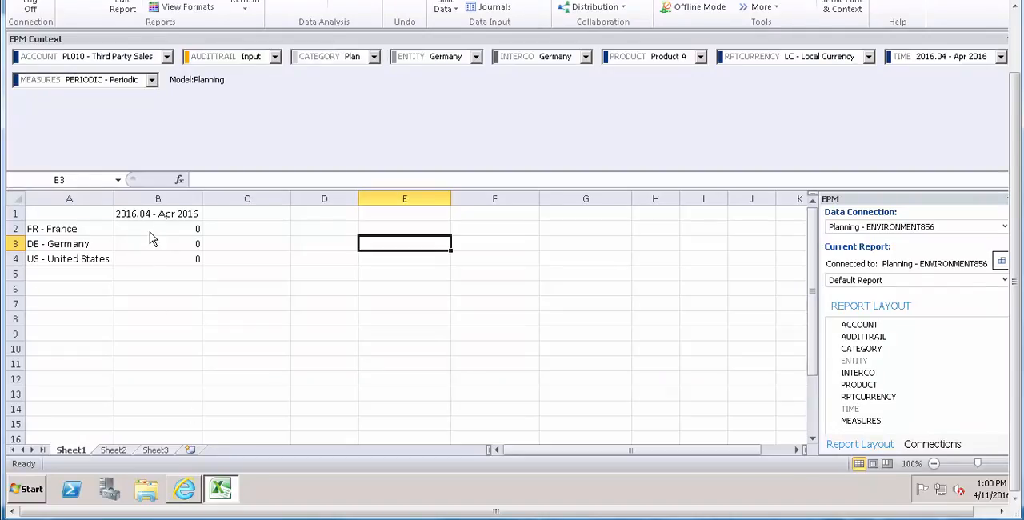
# Re-enter France as 100 and Germany as 200 for Apr 2016 in the EPM report.
pyautogui.click(157, 228)
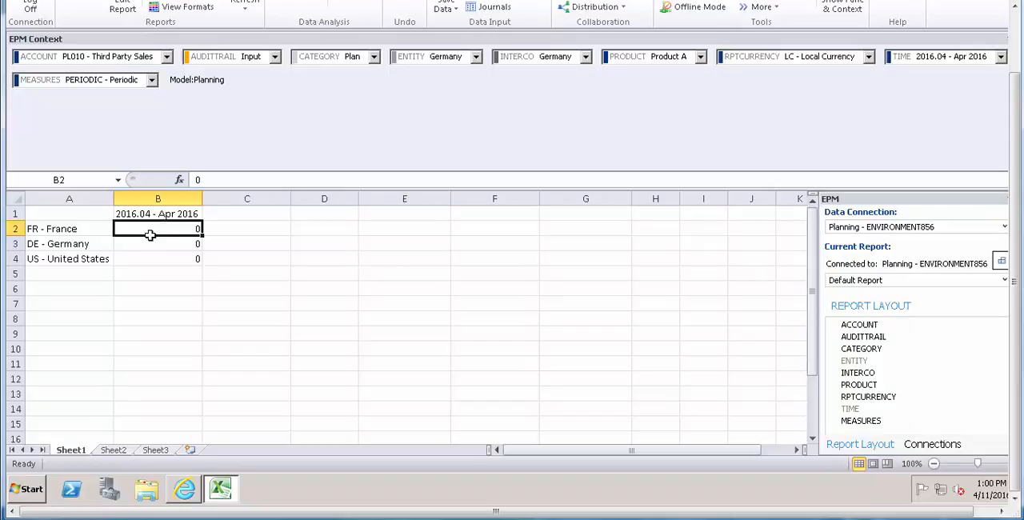
pyautogui.write('1')
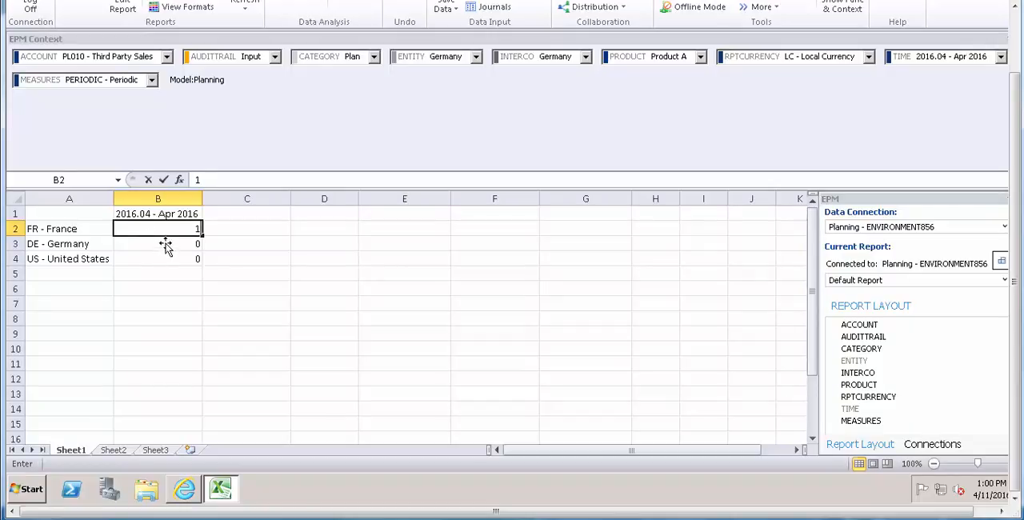
pyautogui.write('100')
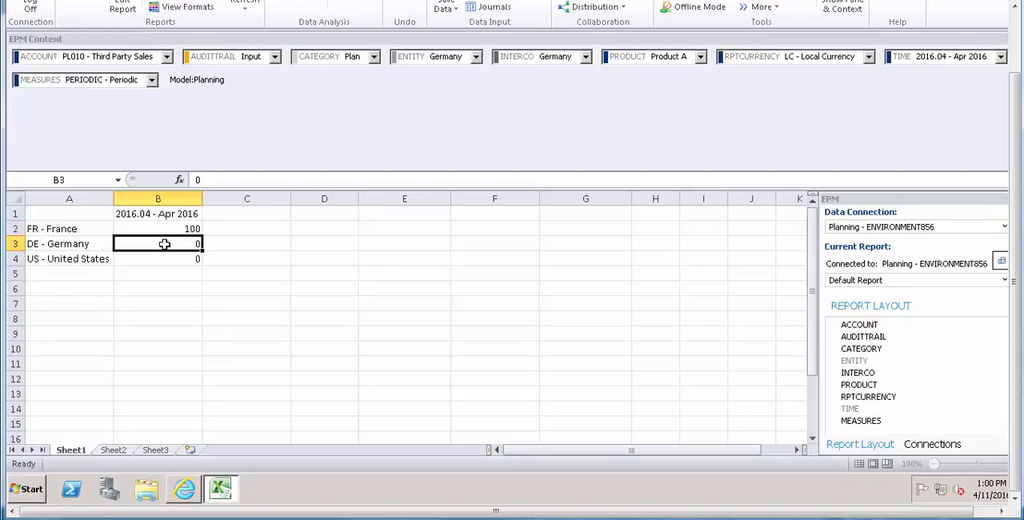
pyautogui.write('200')
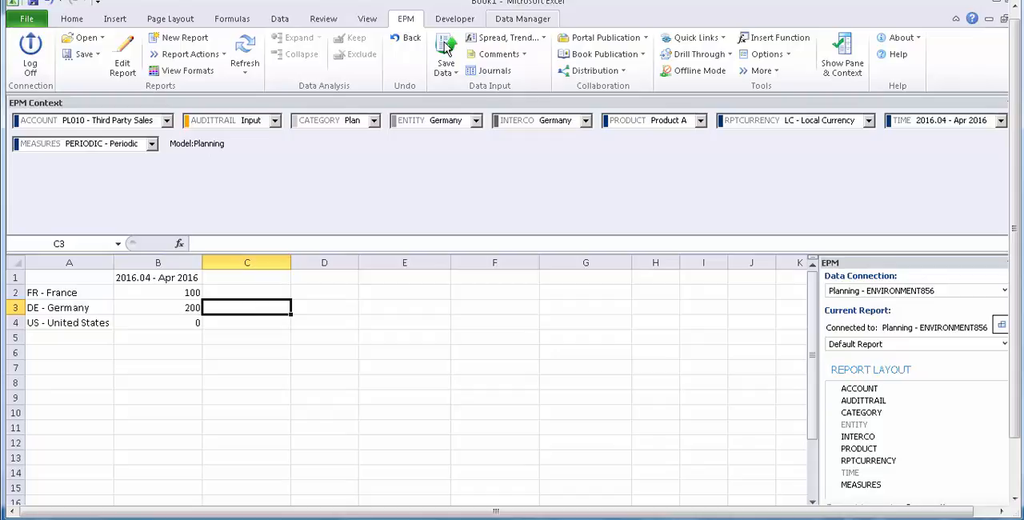
# Save the two records to the Planning model via EPM Save Data, confirming the prompts.
pyautogui.click(446, 52)
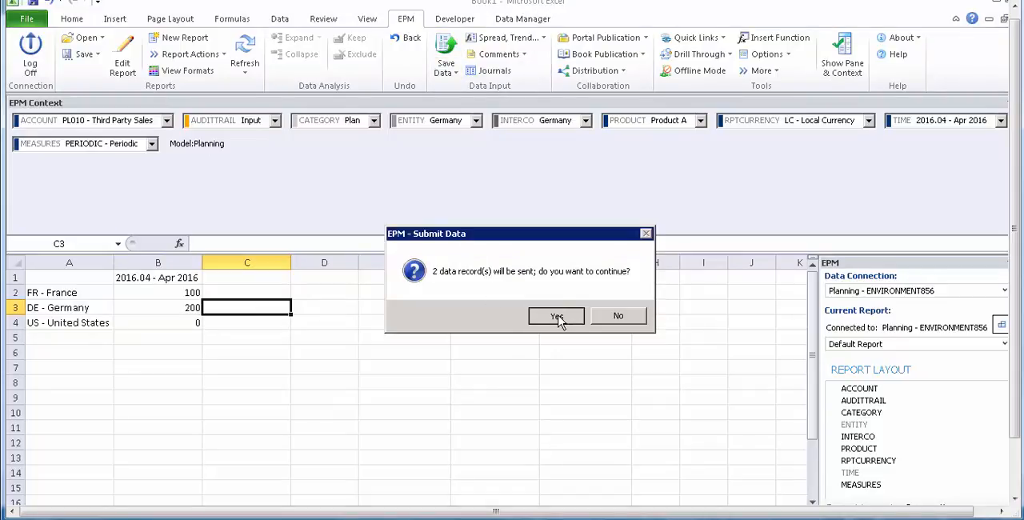
pyautogui.click(556, 316)
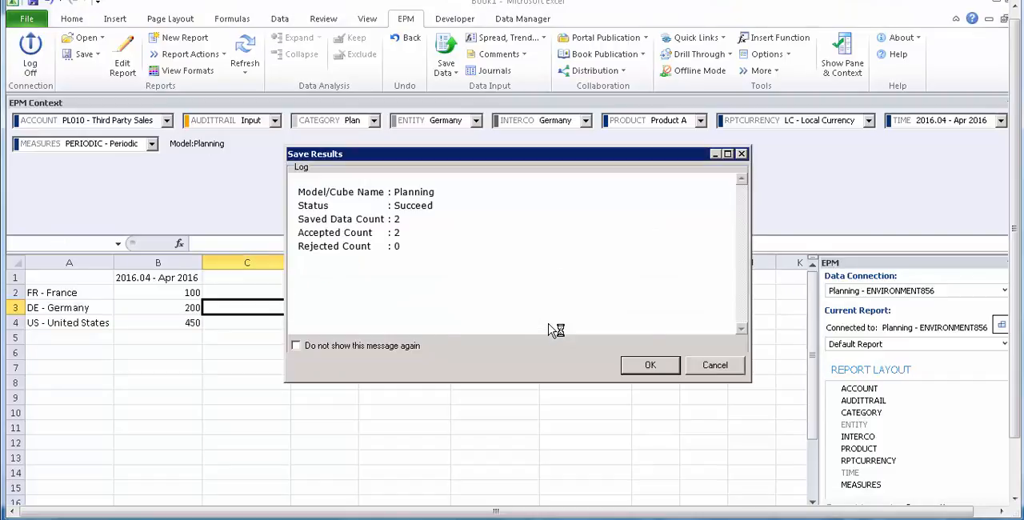
pyautogui.moveTo(528, 366)
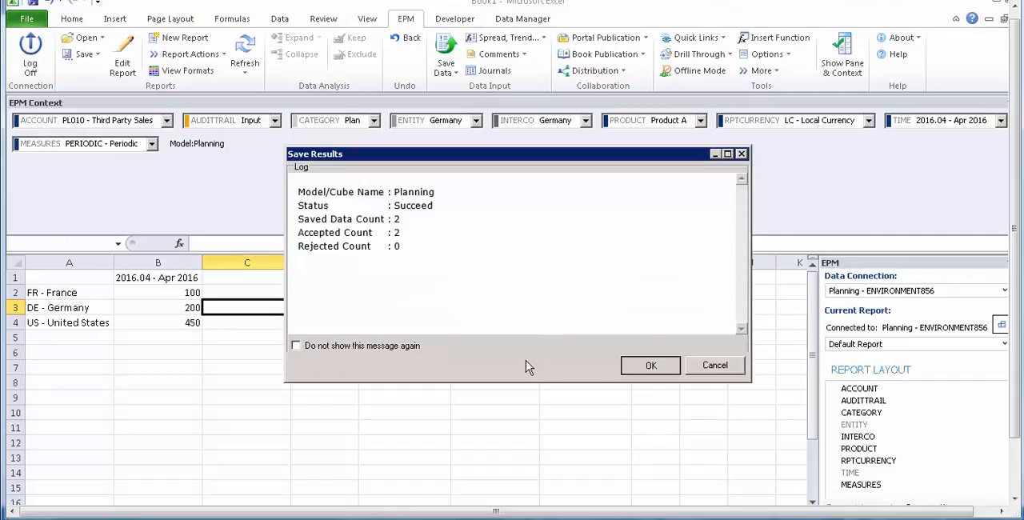
pyautogui.click(650, 365)
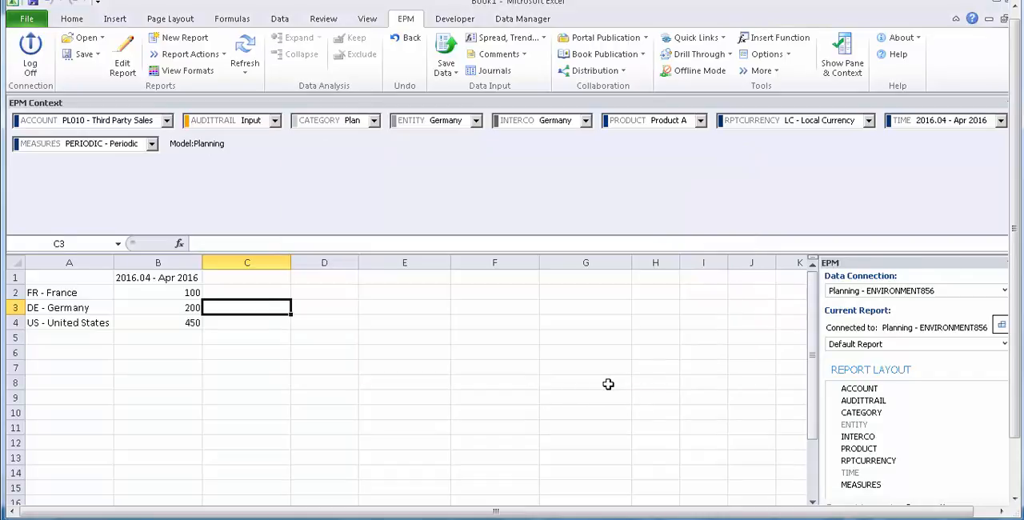